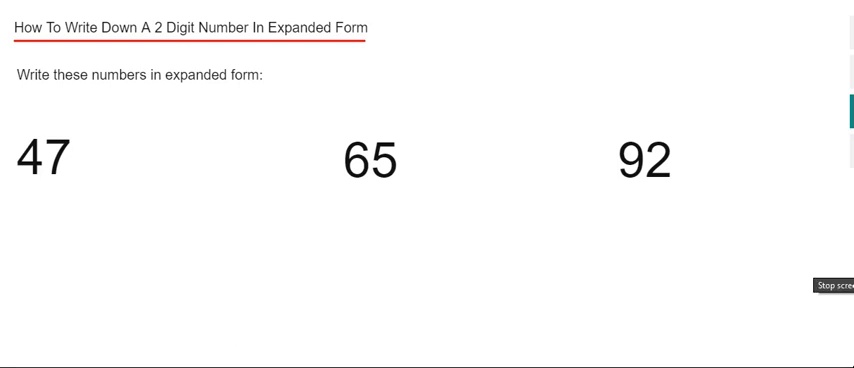
mouse_move(848, 302)
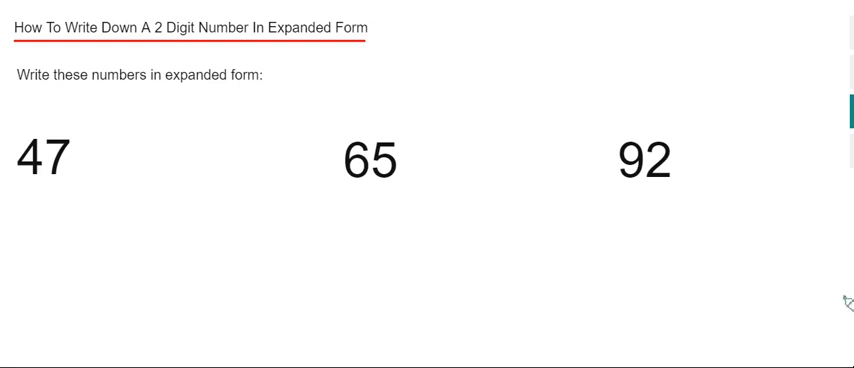